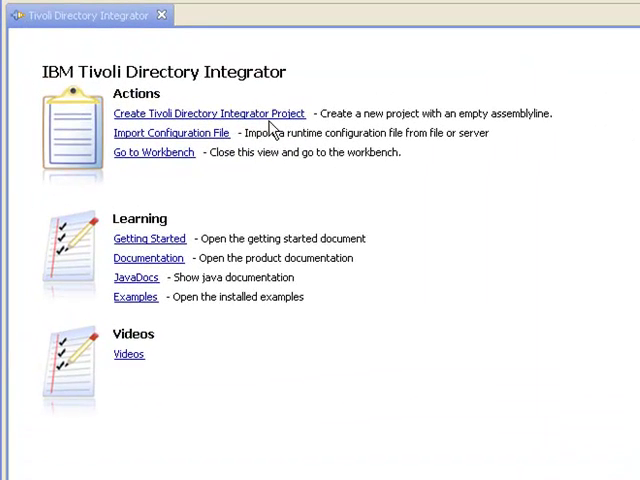
Step: Create a Tivoli Directory Integrator project named TDI 7 101 and expand it in the Navigator
left_click(208, 112)
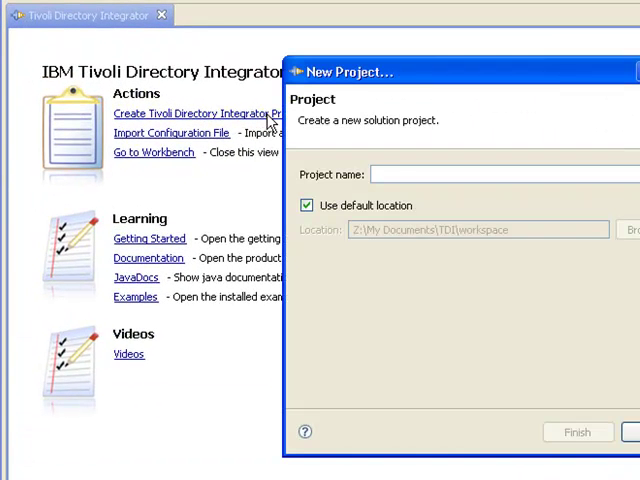
type("TDI 7")
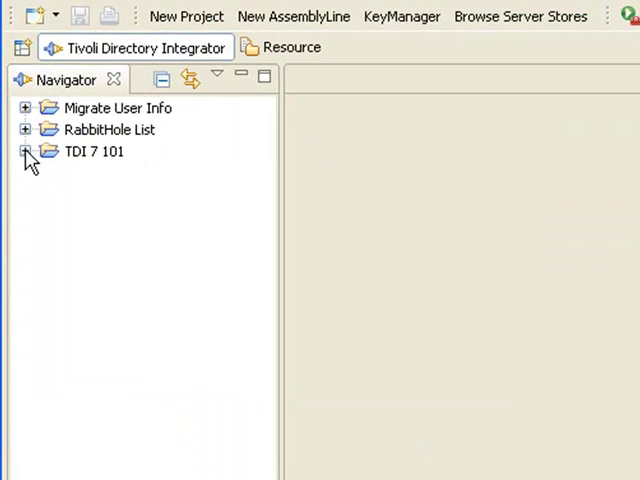
left_click(24, 152)
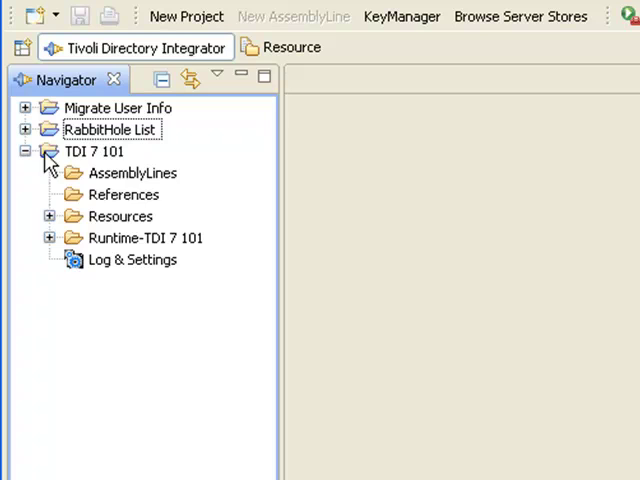
Step: Create a new assembly line named DB 2 XML under the AssemblyLines folder
right_click(132, 172)
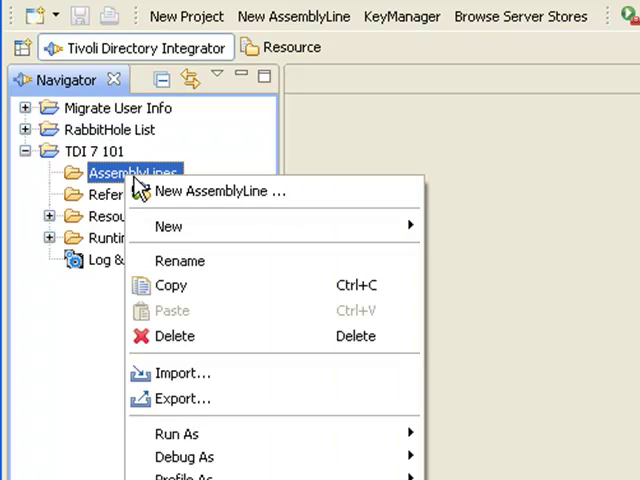
left_click(220, 192)
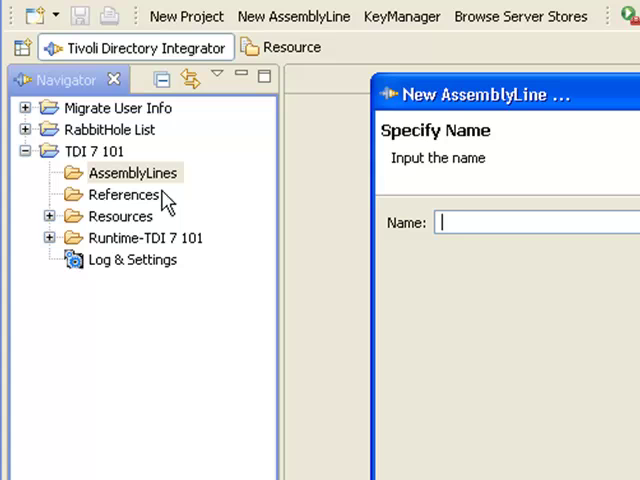
type("DB 2 X")
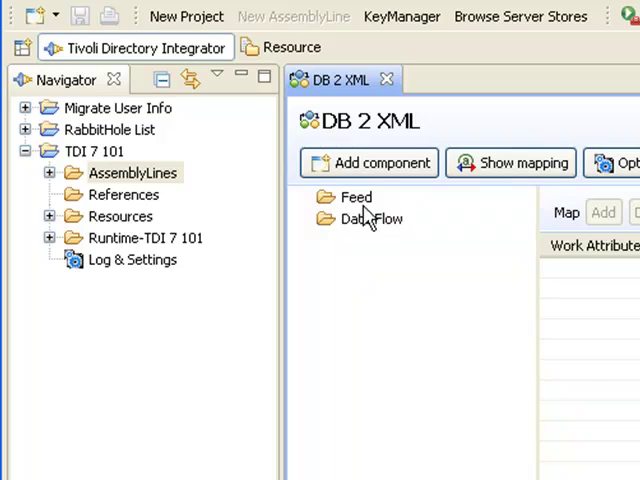
Step: Add a JDBC Connector named ReadPeople in Iterator mode to the assembly line
left_click(368, 162)
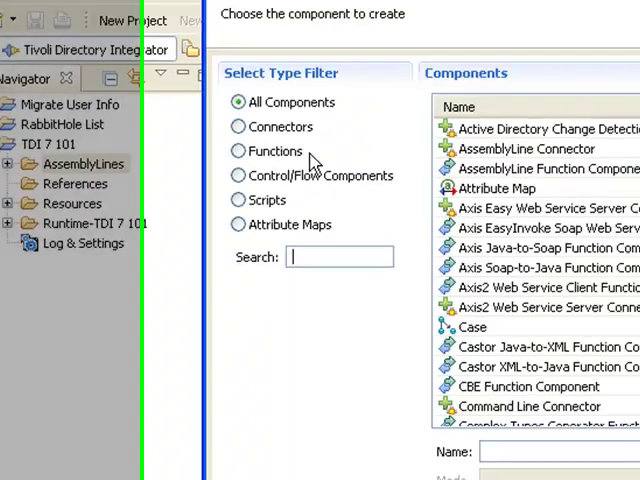
type("jdbc")
left_click(558, 454)
type("ReadPeople")
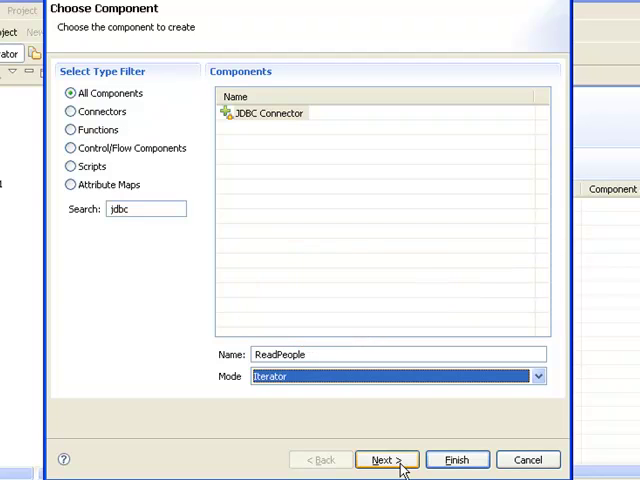
left_click(386, 460)
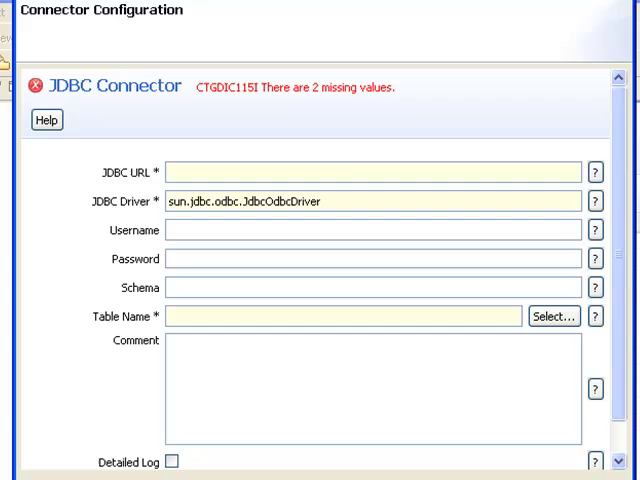
Step: Enter the JDBC URL jdbc:odbc:people for the ReadPeople connector
left_click(370, 172)
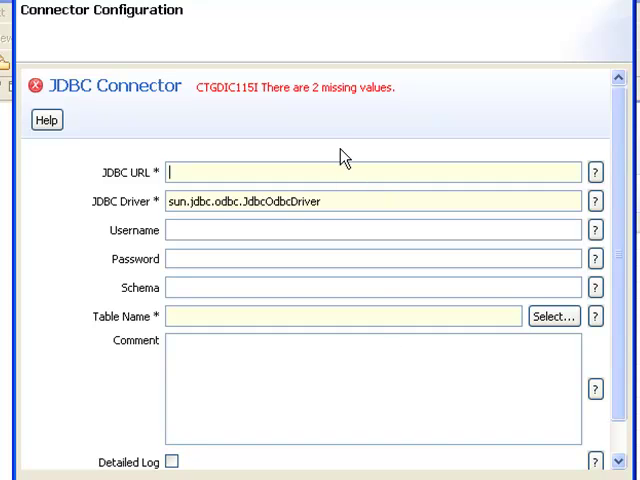
type("jdbc:")
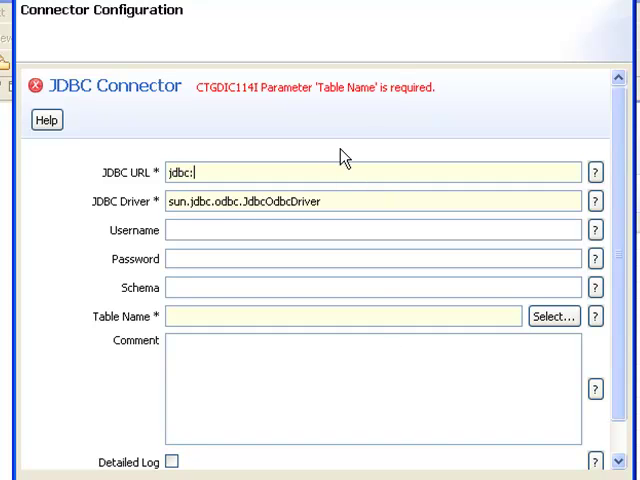
type("odbc:peopl")
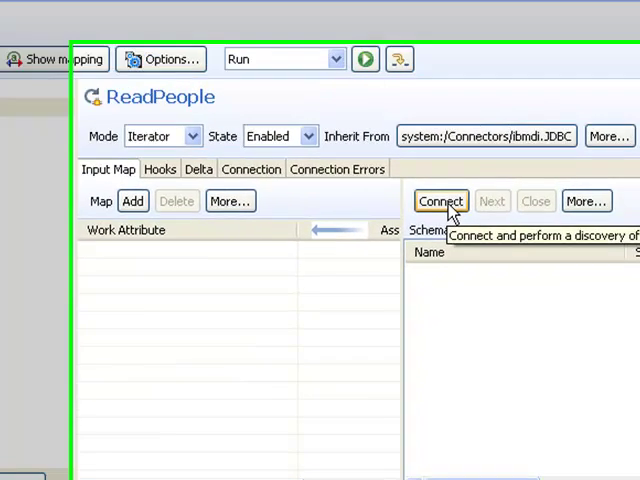
Step: Connect ReadPeople to the database, discover its schema and read sample person entries
left_click(440, 200)
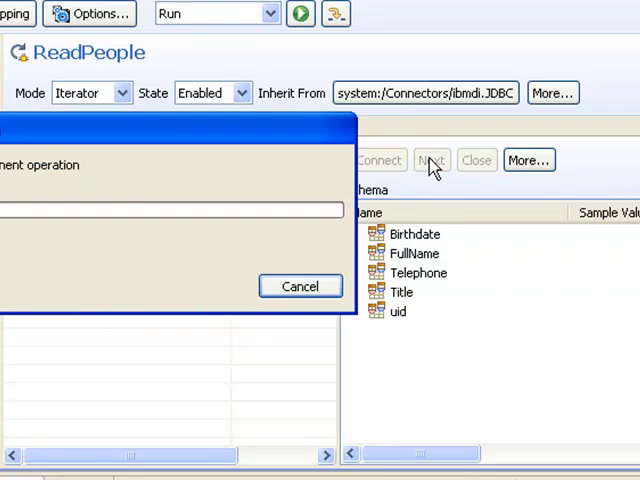
left_click(432, 160)
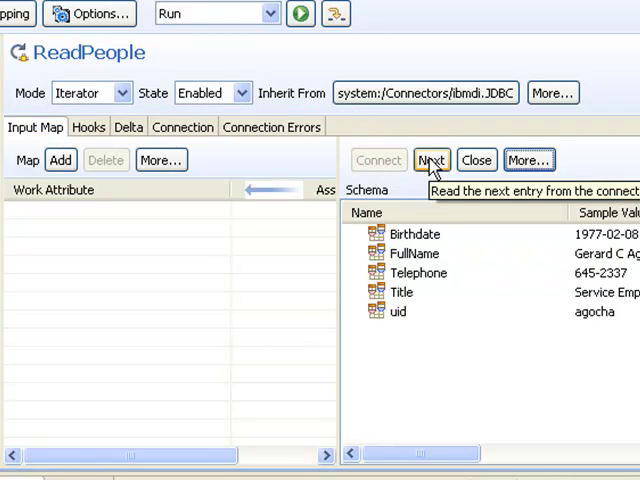
left_click(432, 160)
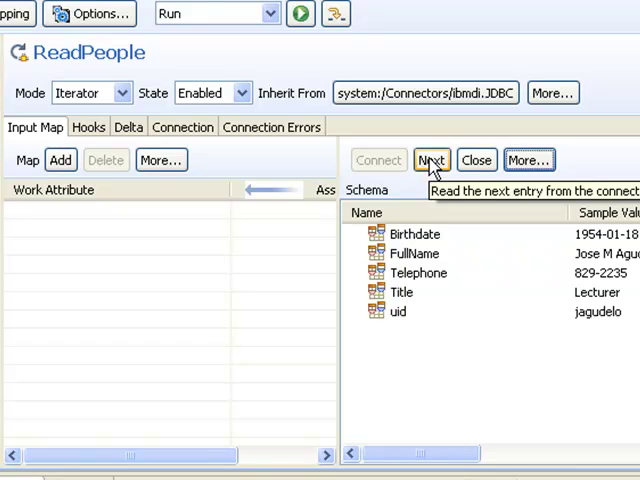
mouse_move(420, 244)
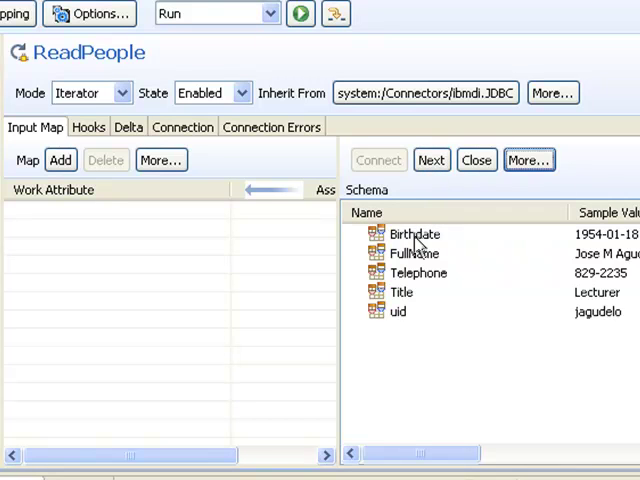
Step: Map Birthdate (renamed Birthday), FullName, Telephone and Title from the discovered schema into the input map
left_click(412, 232)
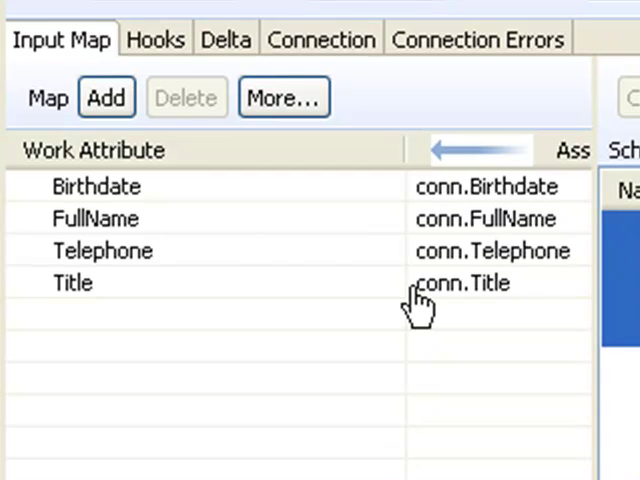
left_click(96, 186)
type("y")
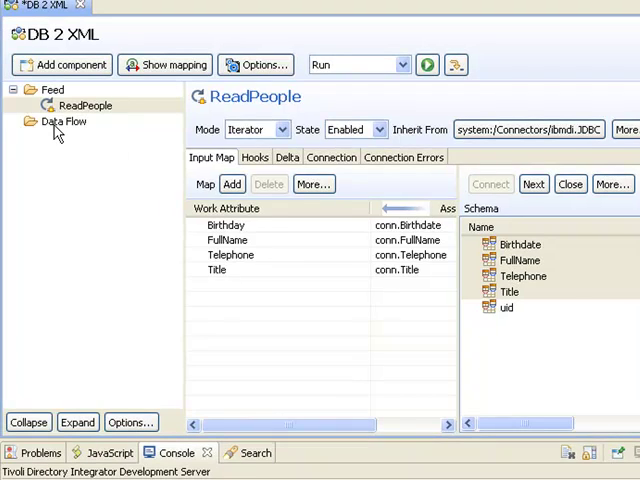
Step: Show the Data Flow section and start adding a component to it
left_click(64, 120)
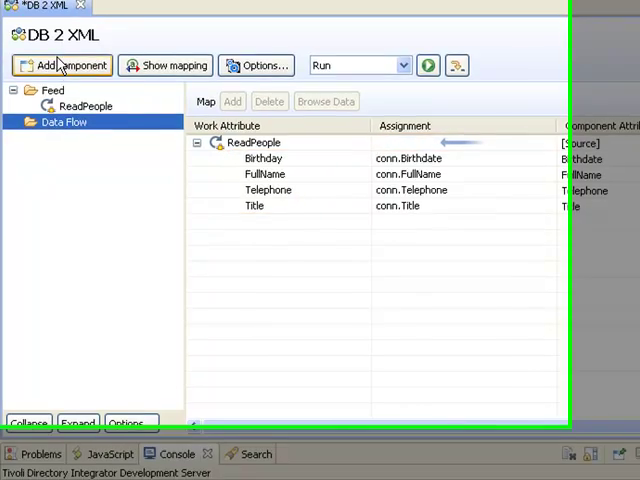
left_click(60, 64)
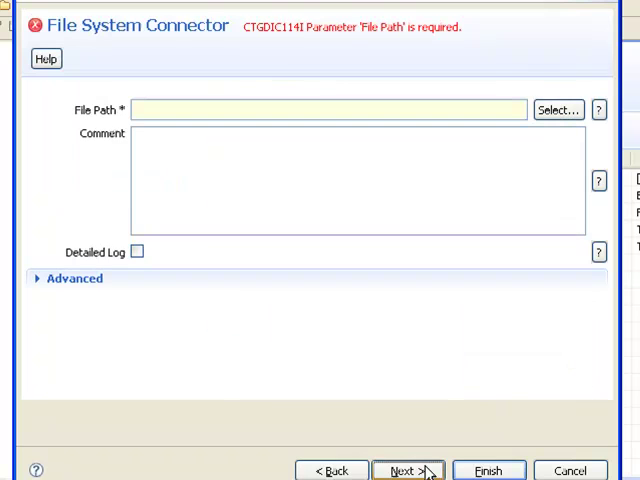
mouse_move(380, 388)
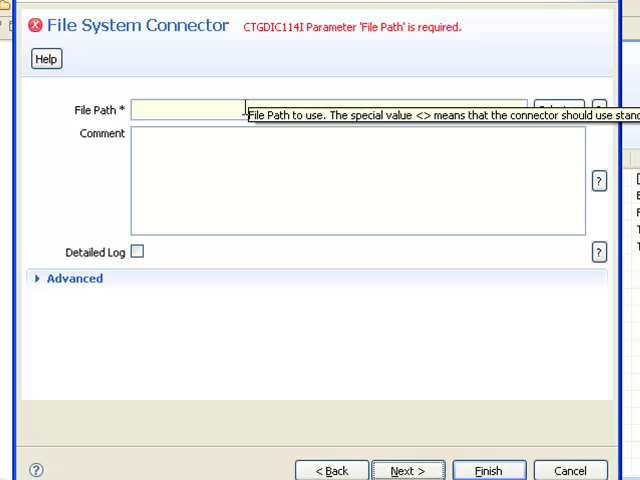
mouse_move(564, 116)
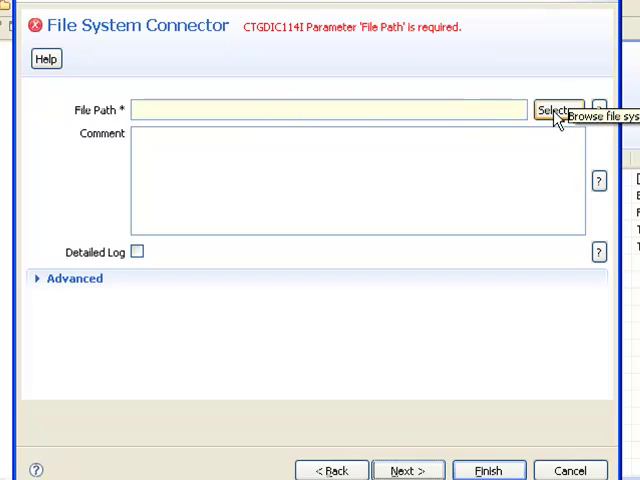
mouse_move(396, 110)
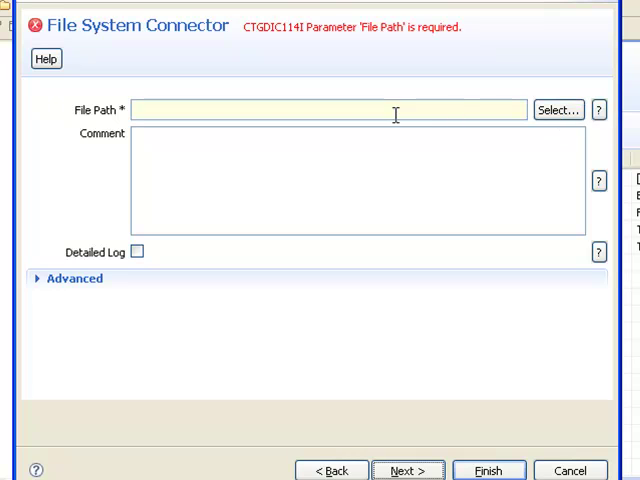
Step: Set the File System Connector's file path to People.xml
type("People.")
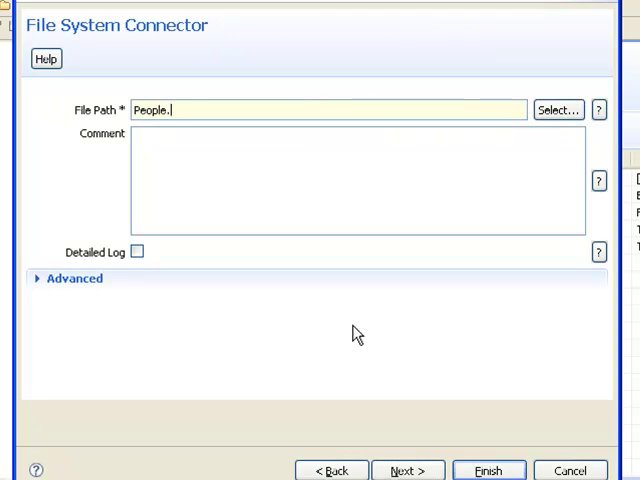
type("xml")
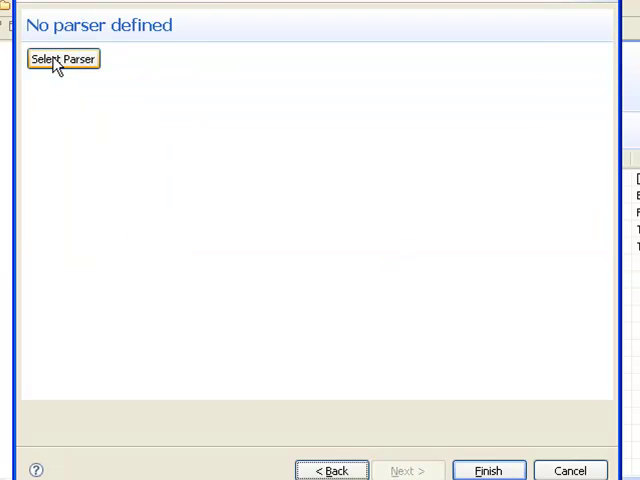
Step: Choose the XML Parser for the Output file connector and finish adding it to the data flow
left_click(62, 58)
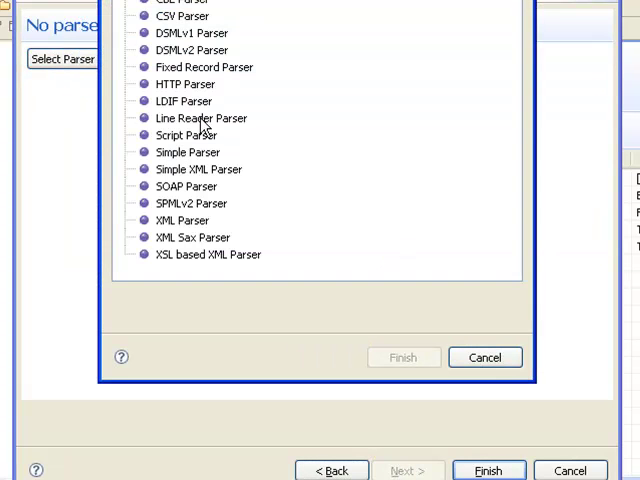
left_click(178, 220)
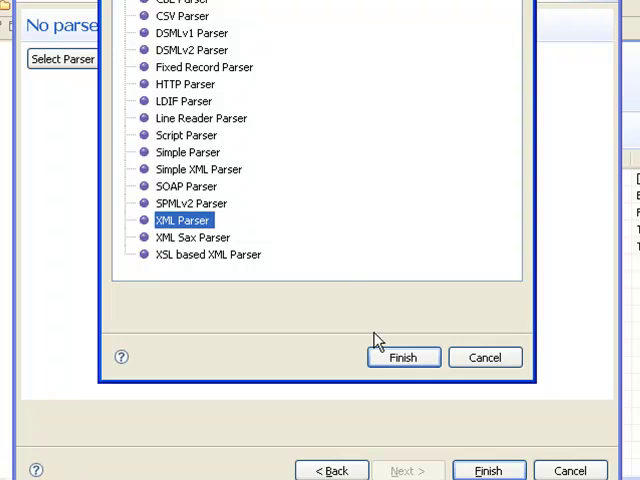
left_click(404, 356)
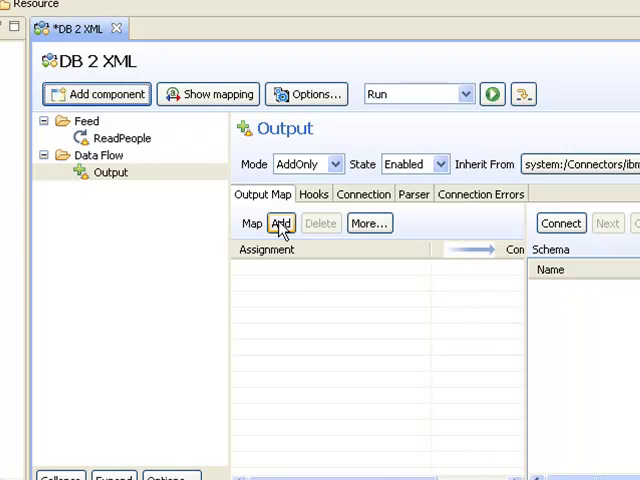
Step: Add a single '* (Map all Attributes)' rule to the Output connector's output map
left_click(280, 224)
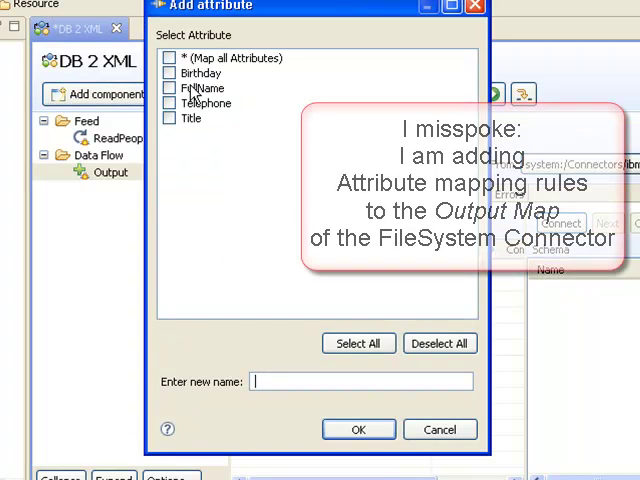
left_click(170, 58)
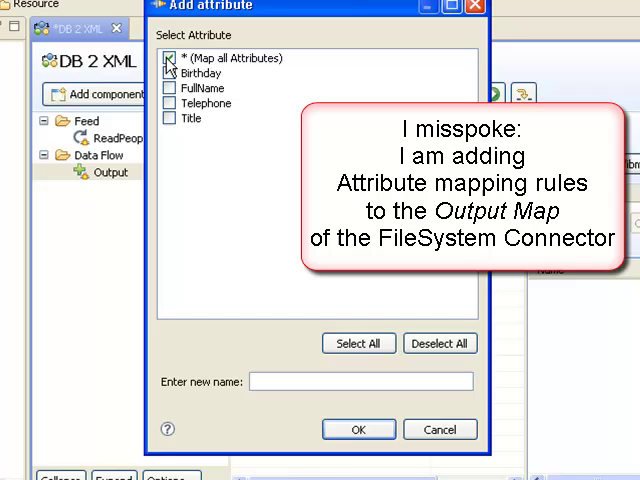
left_click(170, 56)
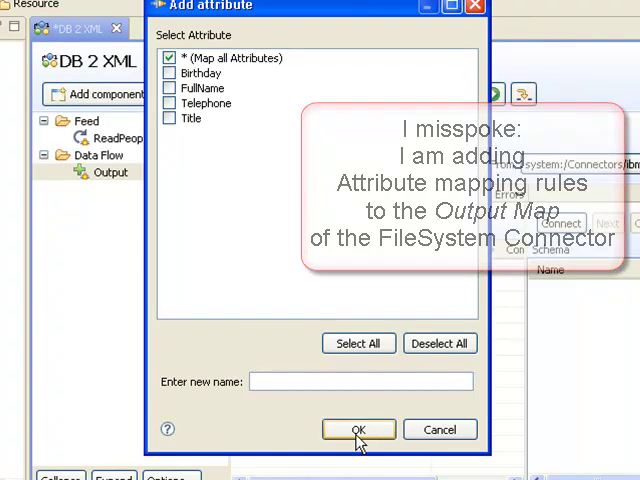
left_click(358, 428)
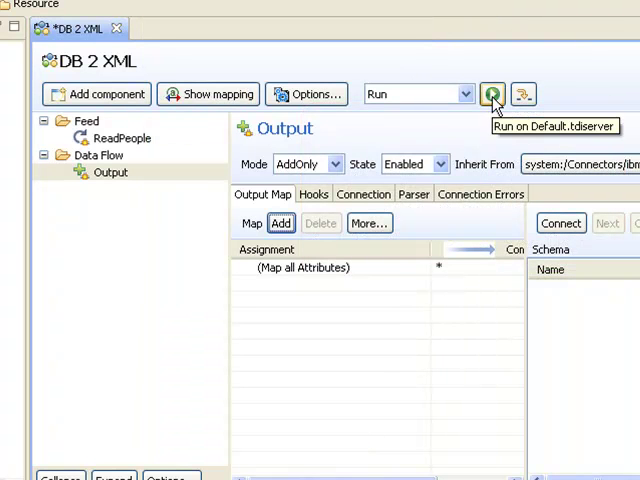
Step: Run the DB 2 XML assembly line on the default server and return to its editor tab
left_click(492, 94)
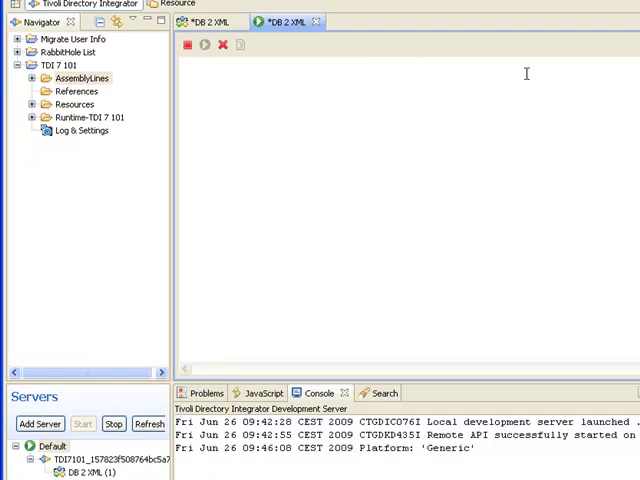
left_click(200, 44)
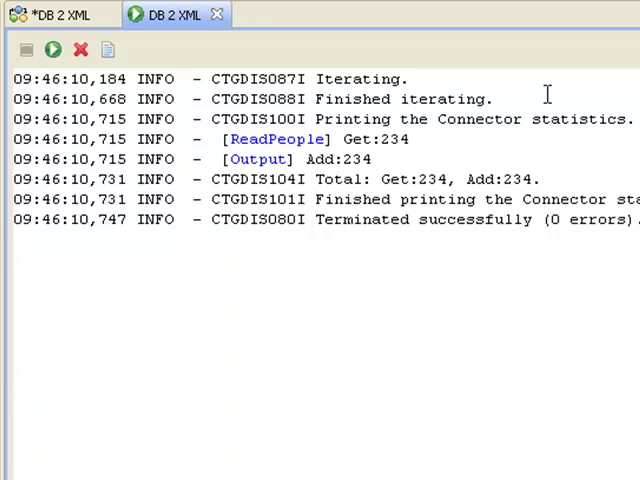
mouse_move(266, 170)
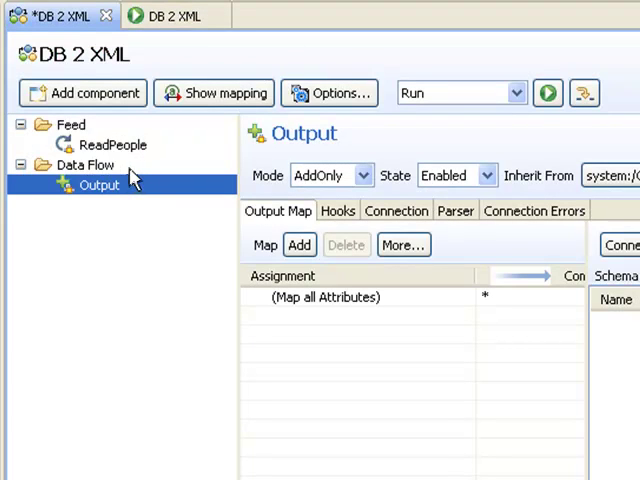
mouse_move(360, 210)
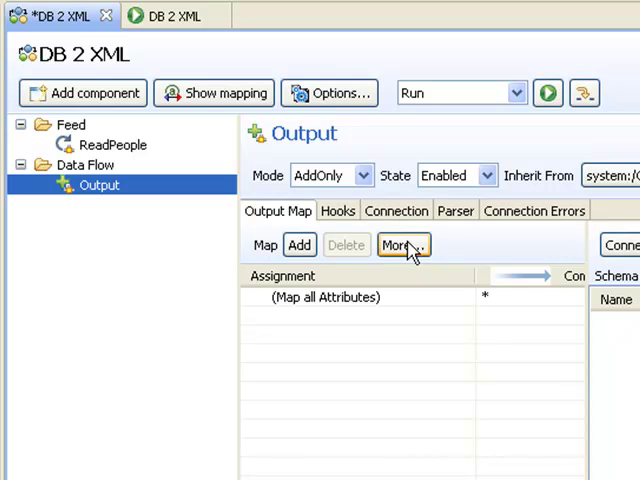
Step: Browse the data written to People.xml from the Output connector's More... menu
left_click(402, 244)
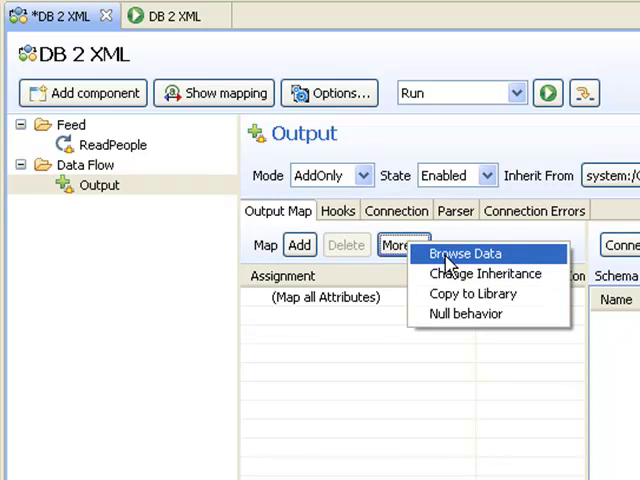
mouse_move(98, 184)
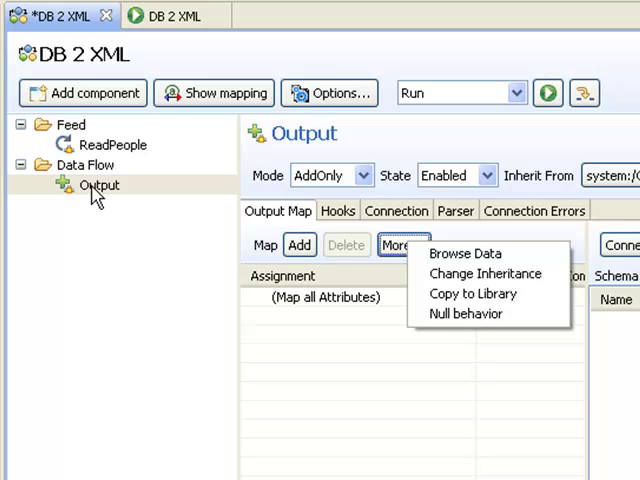
right_click(100, 184)
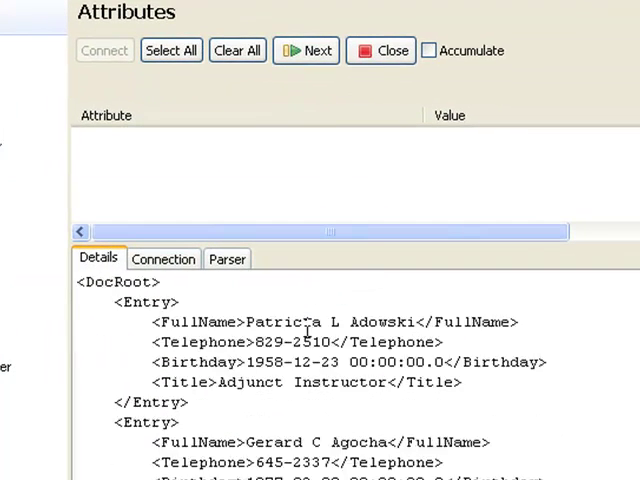
Step: Read the first two entries from the XML file, showing Birthday, FullName, Telephone and Title values
scroll("down", 3)
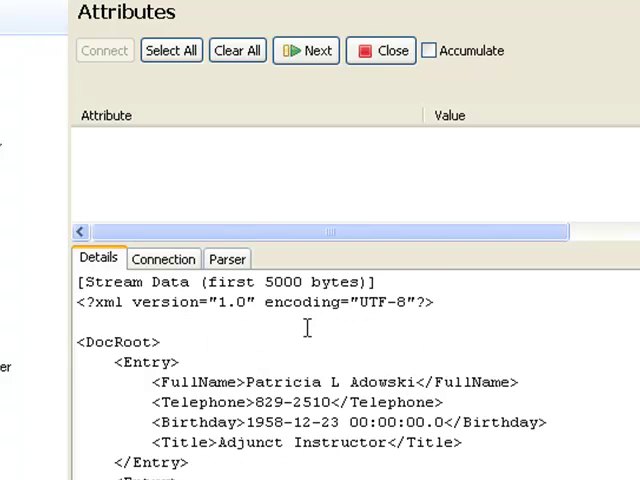
left_click(314, 50)
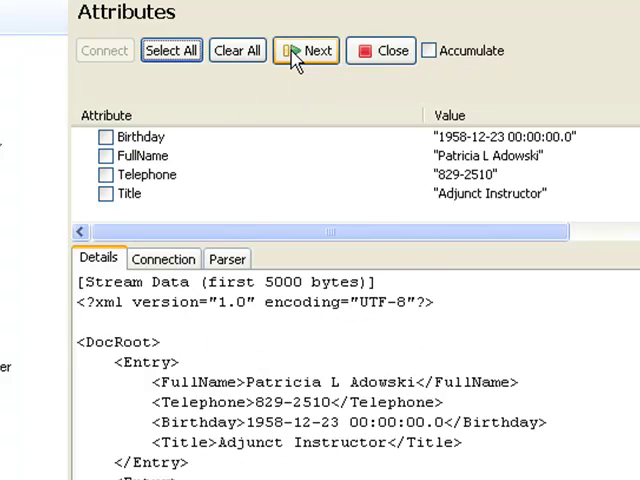
left_click(306, 50)
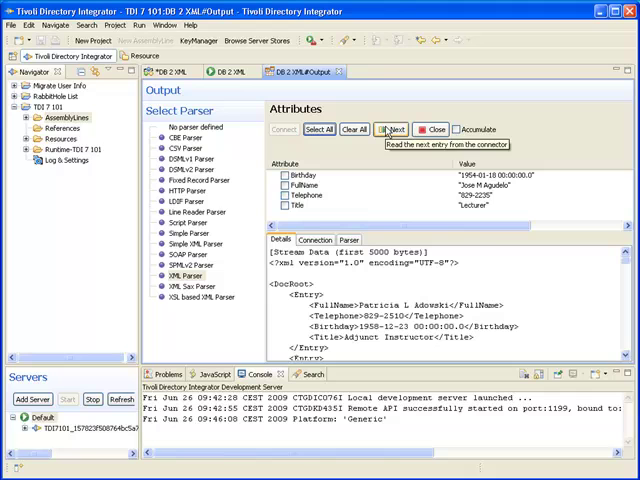
mouse_move(392, 128)
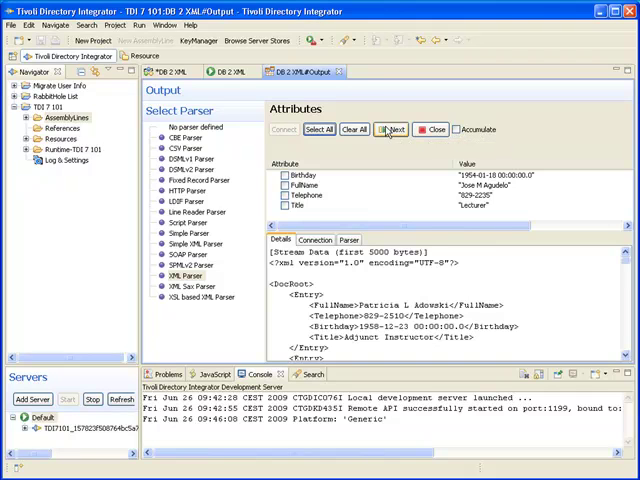